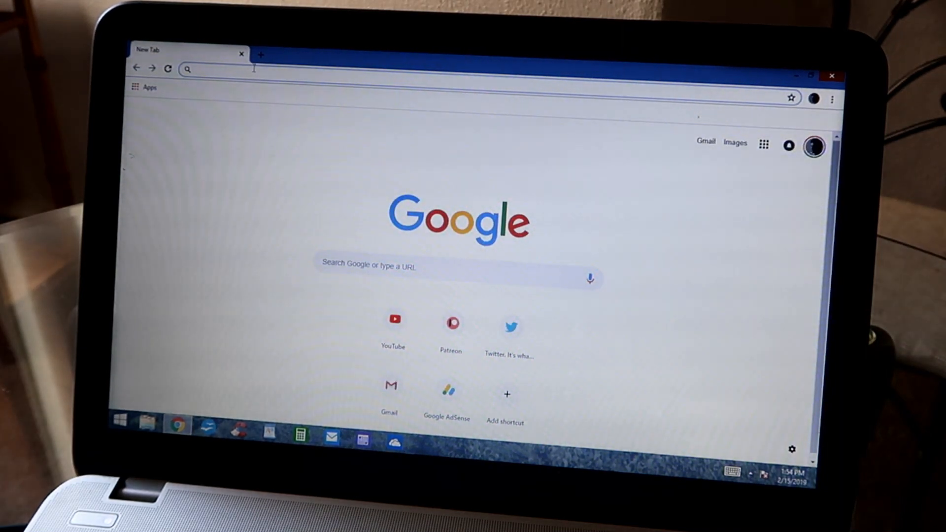
Go to viofo.com and bring the home page's Update Camera quick link into view.
text(viofo.com)
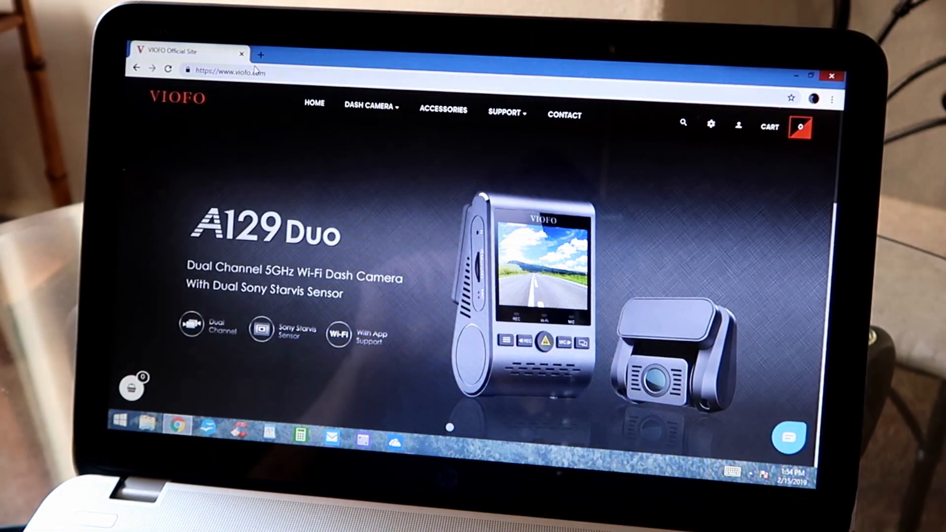
scroll(down, 3)
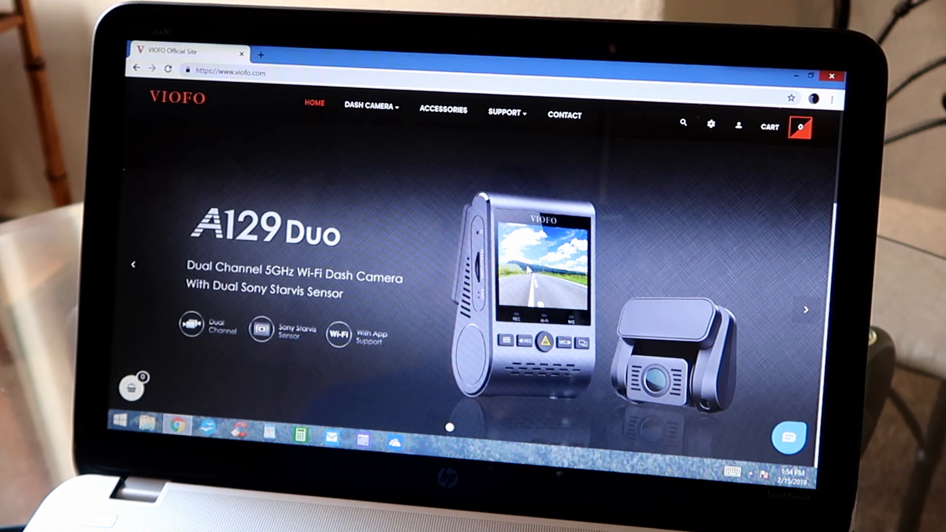
scroll(down, 3)
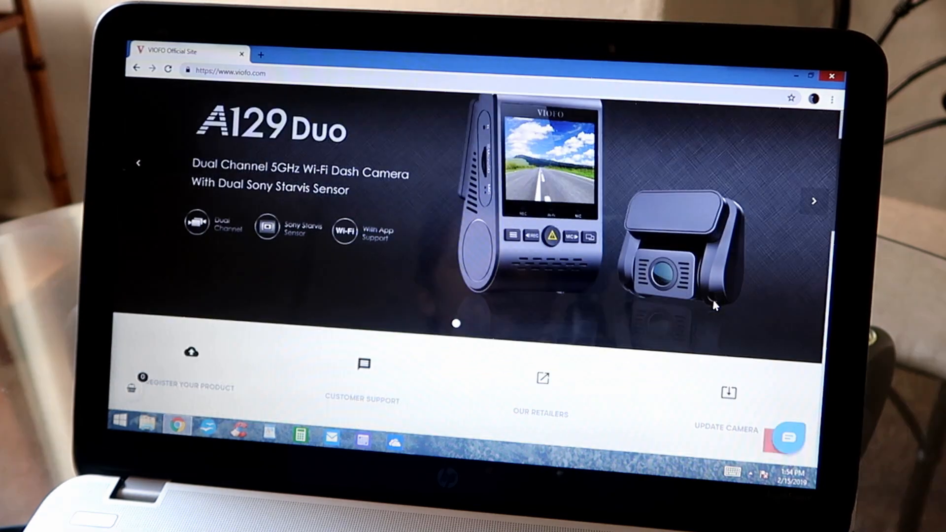
scroll(down, 3)
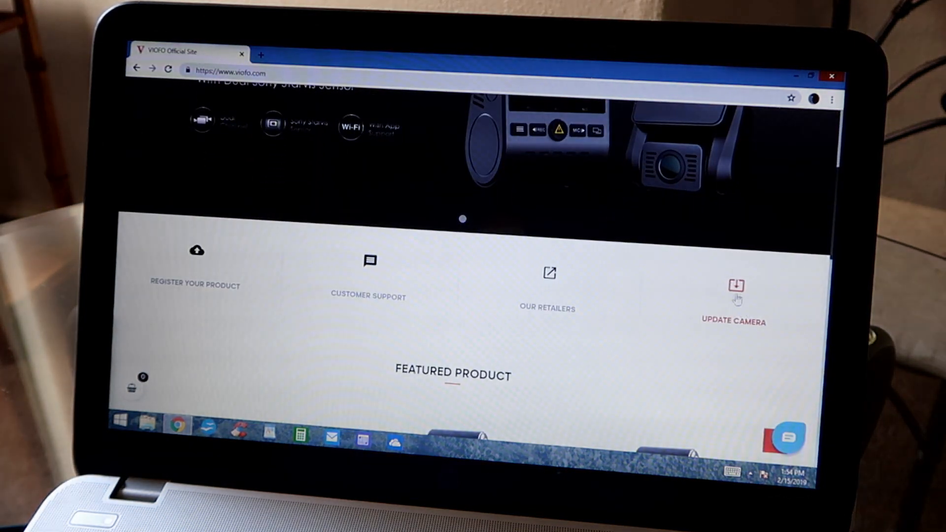
From Update Camera, open the 'VIOFO A129 Duo Dash Cam Firmware' article in the Support Center firmware list.
click(735, 288)
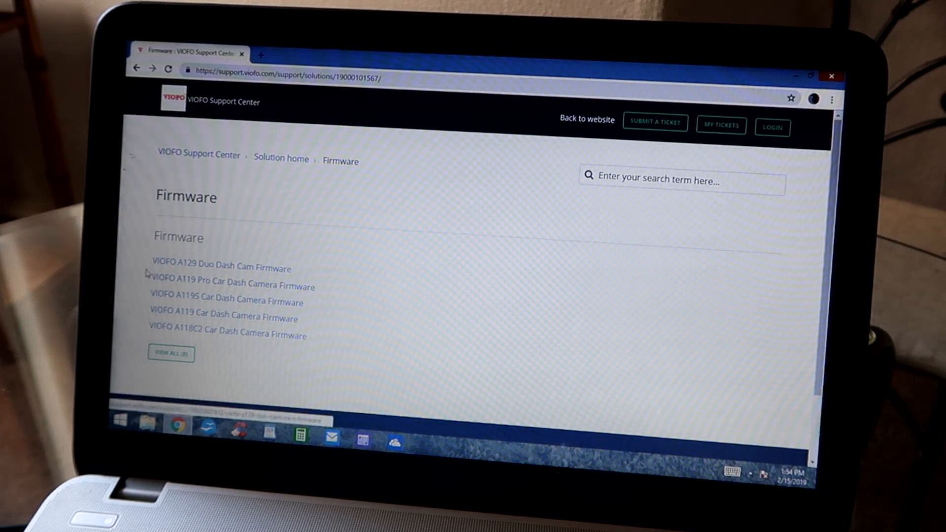
scroll(down, 3)
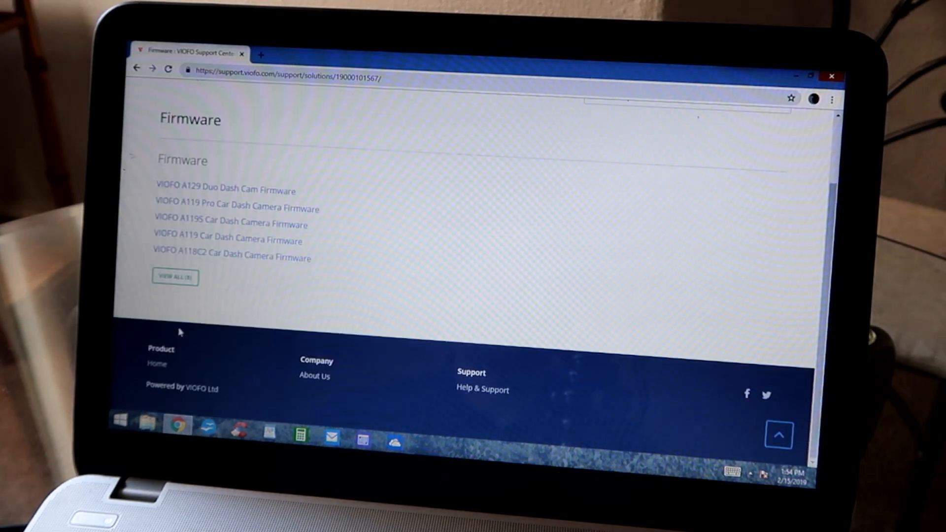
click(226, 191)
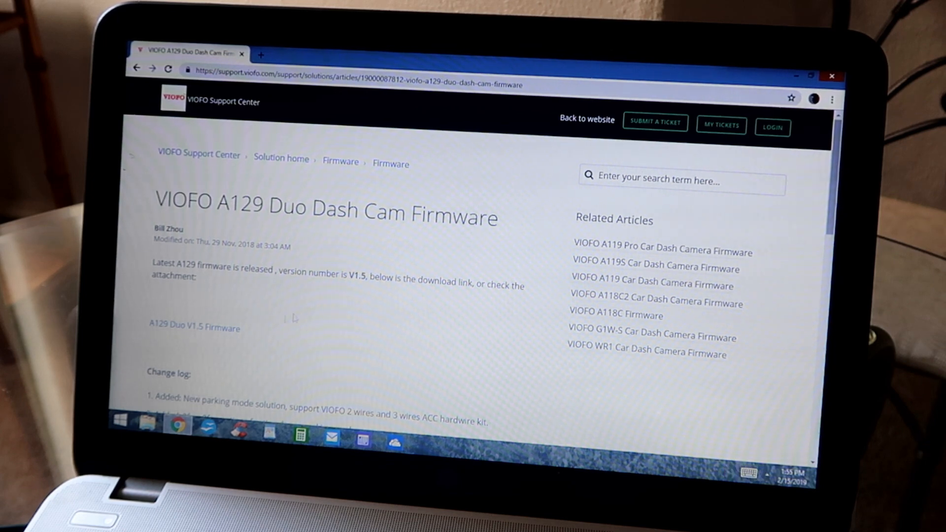
Download the A129 Duo V1.5 firmware (FWA129.bin) and show the article's 'How to update' steps.
click(187, 329)
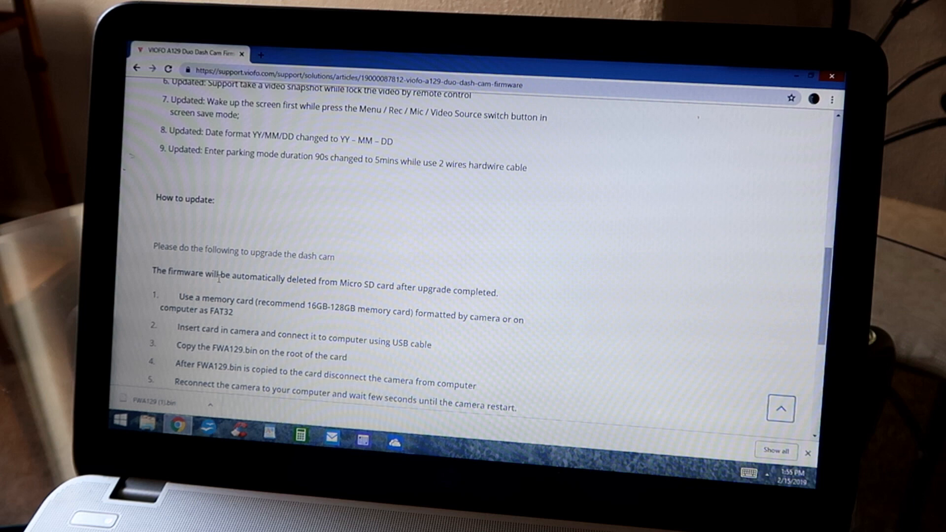
scroll(down, 3)
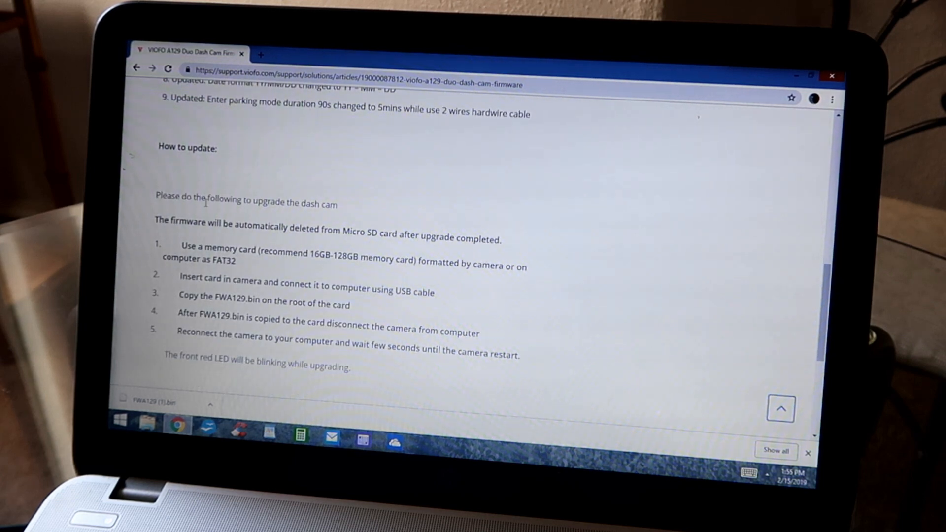